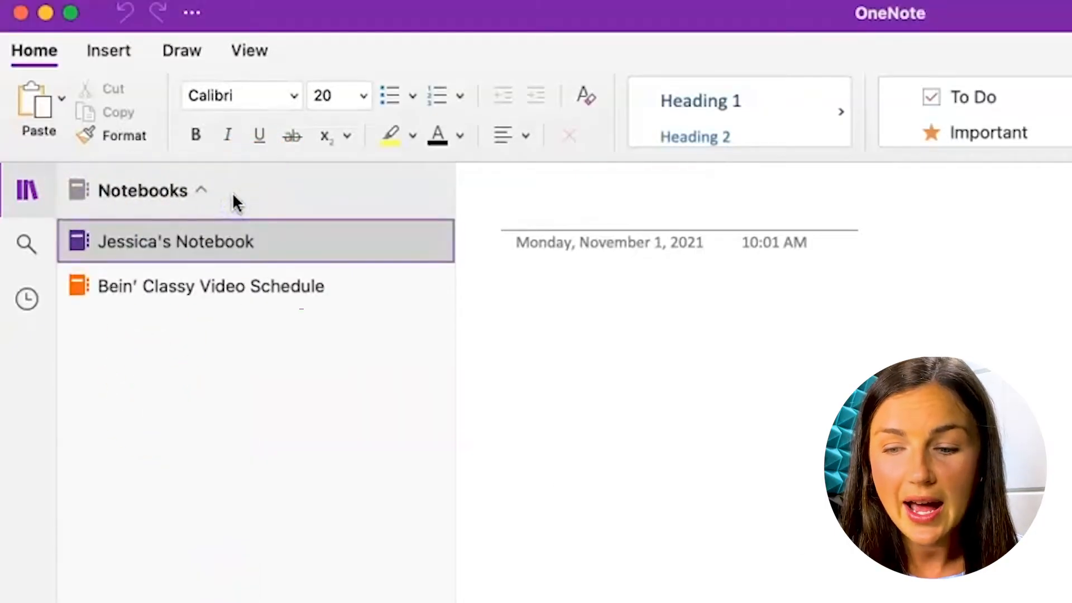
Open Jessica's Notebook and show the Recent notebooks window from the notebook dropdown
click(176, 241)
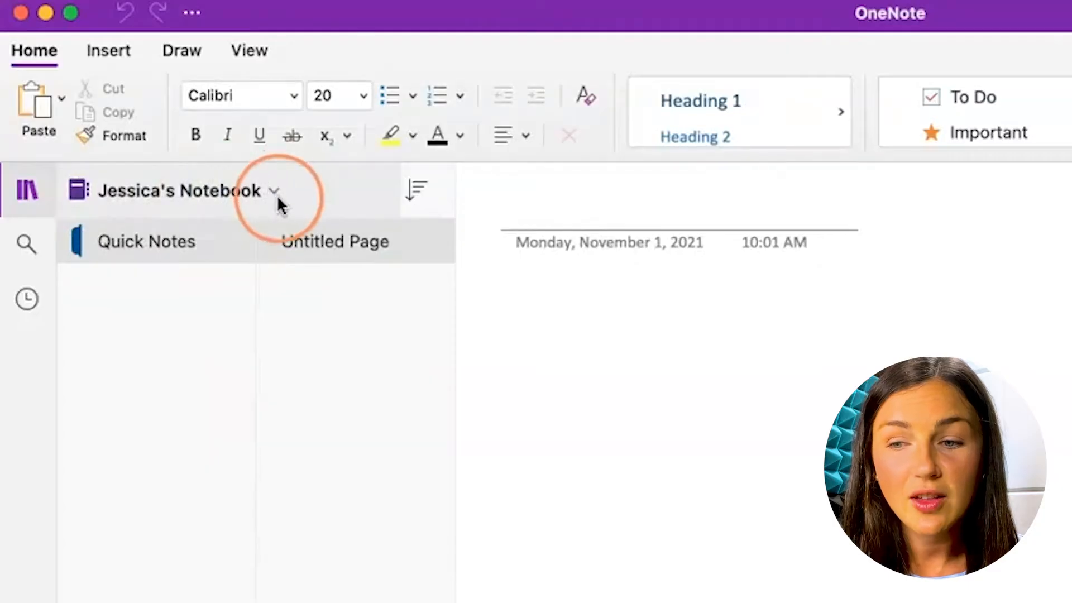
mouse_move(274, 191)
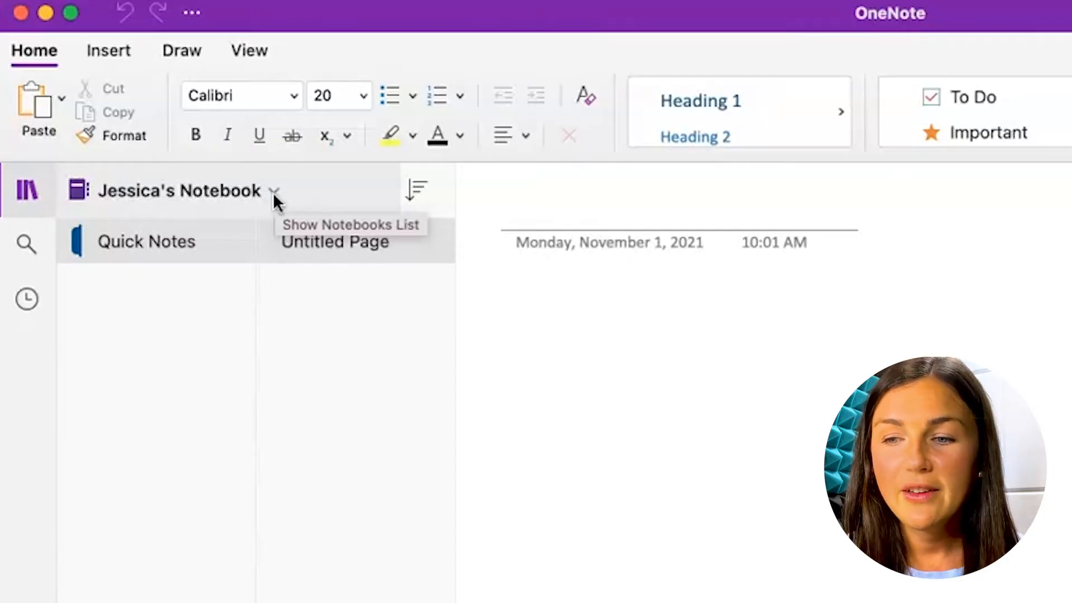
click(274, 191)
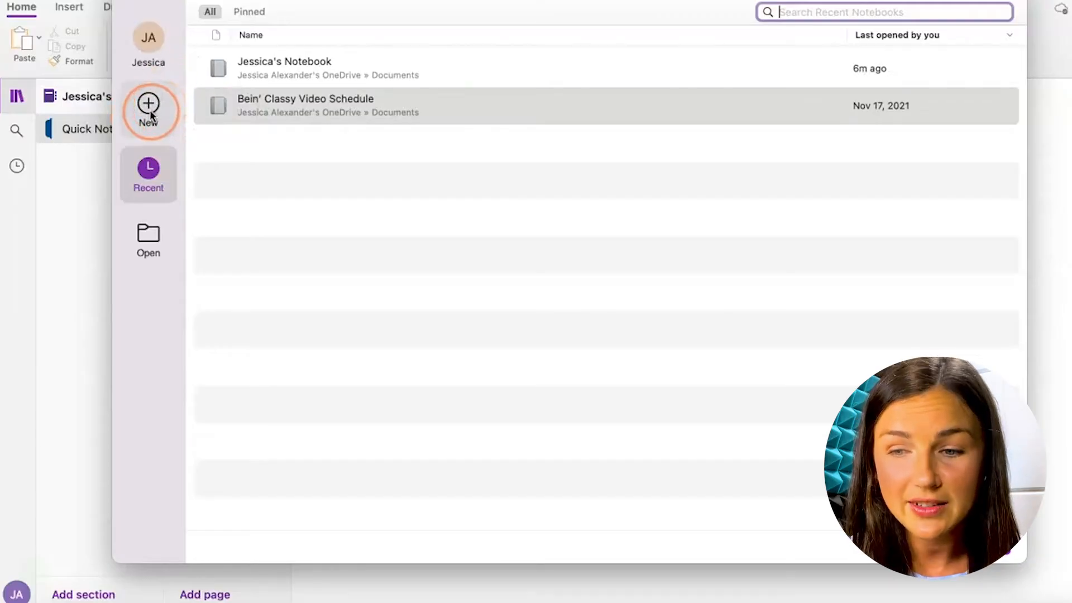
Start a new notebook with the Magenta cover, named Company Pink Notebook, stored in OneDrive - Personal
click(148, 106)
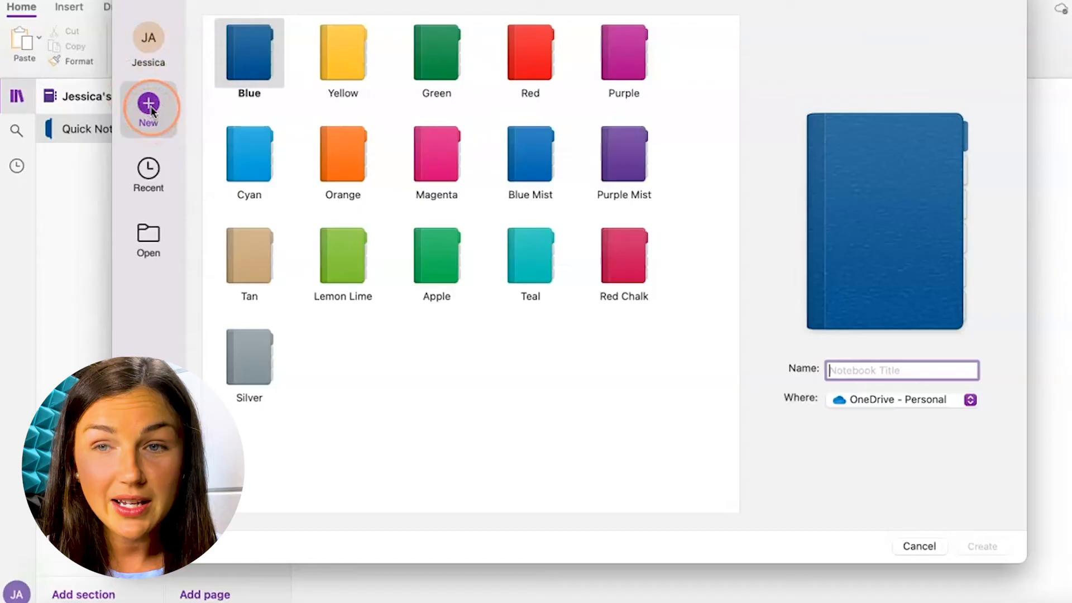
click(437, 154)
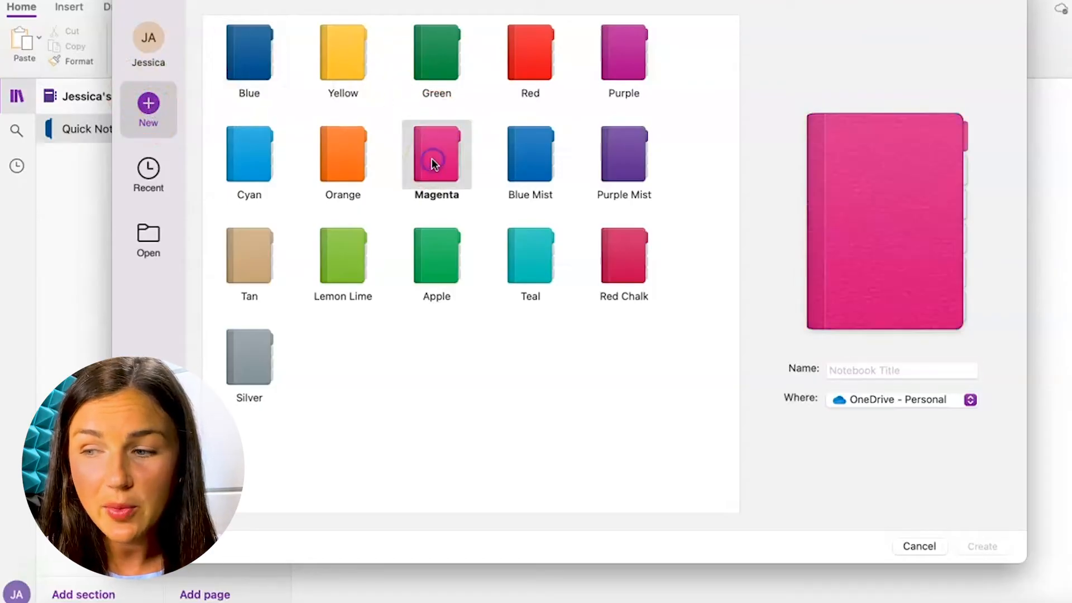
click(902, 369)
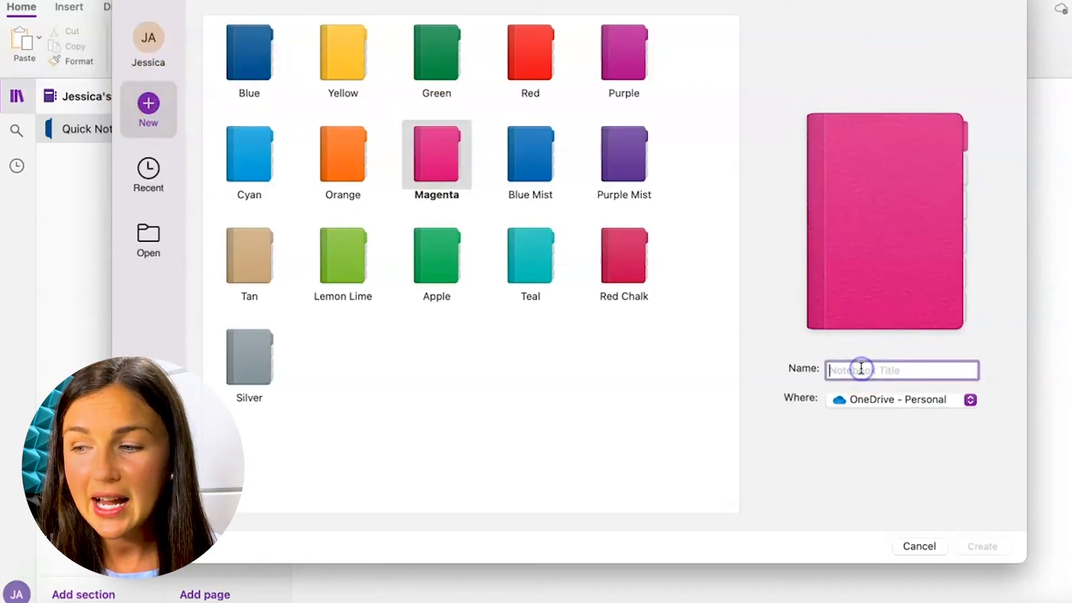
text(Company Notebook)
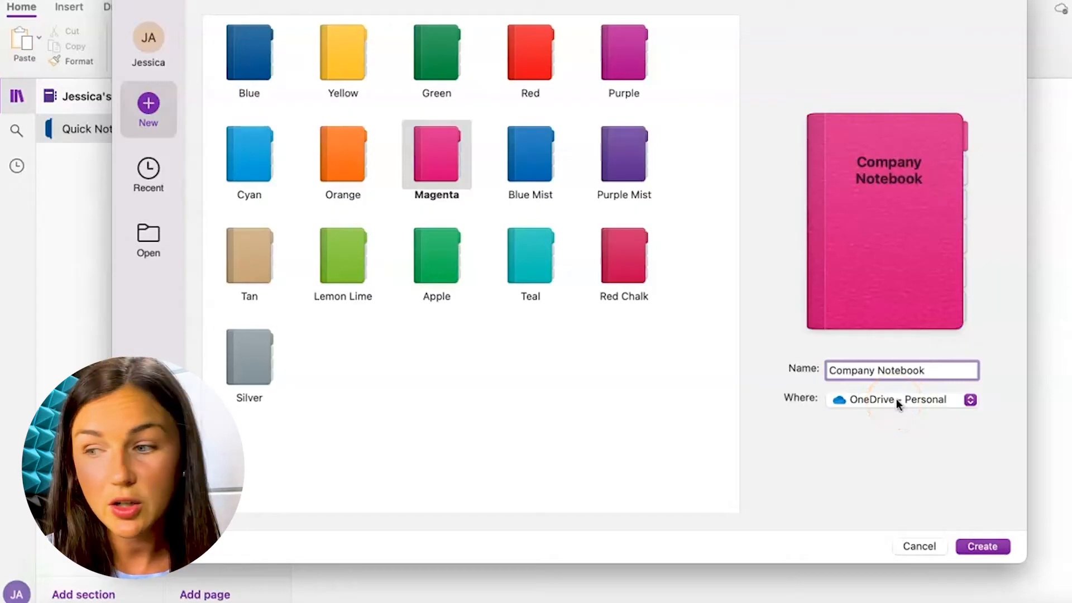
click(901, 400)
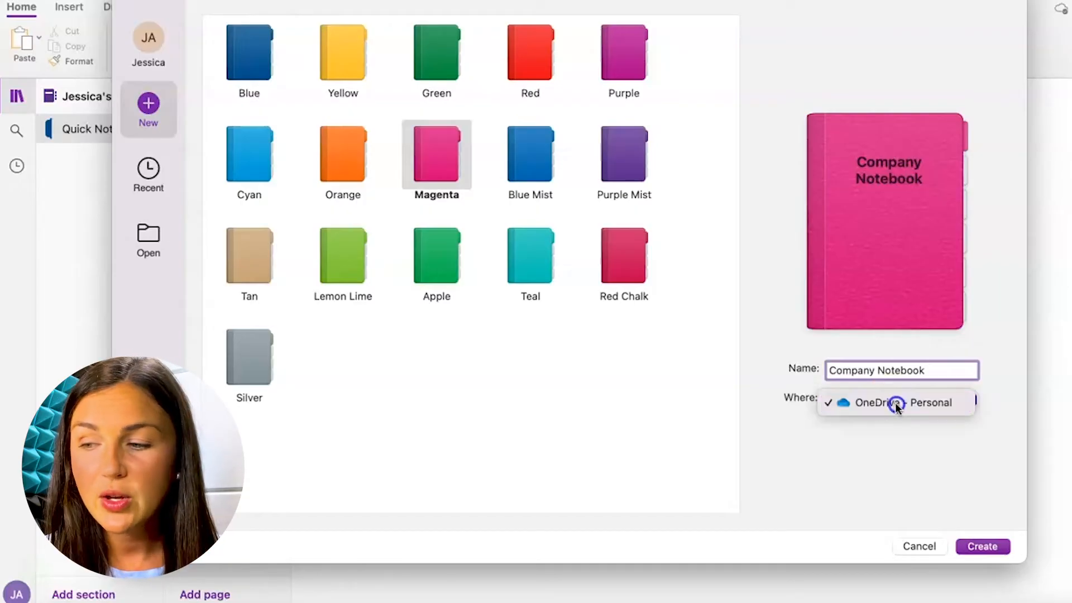
click(864, 402)
text( Pink)
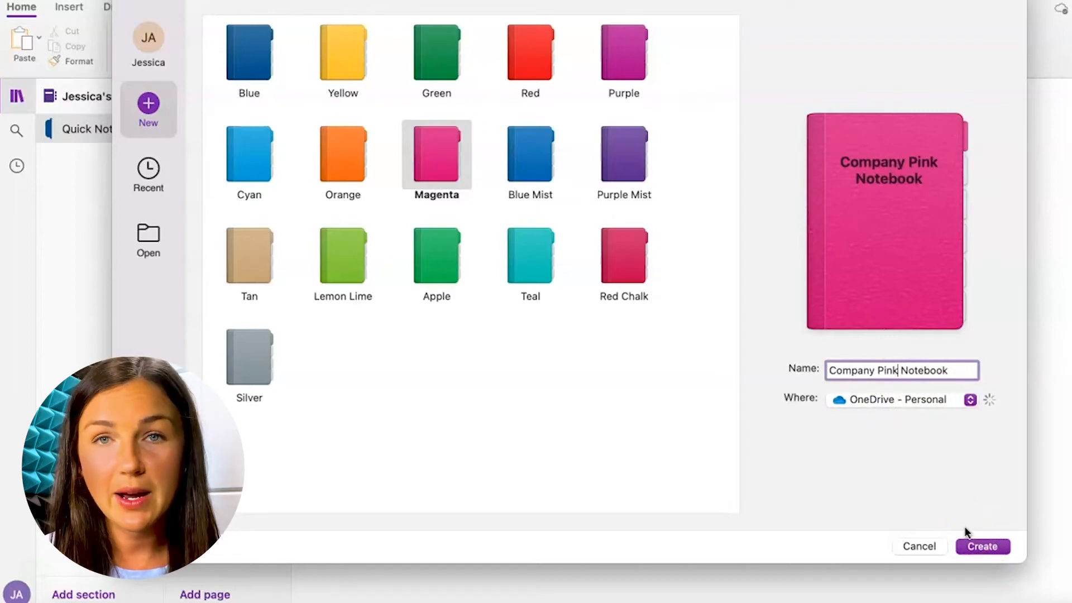
Create Company Pink Notebook and show it in the notebook list once creation finishes
click(982, 546)
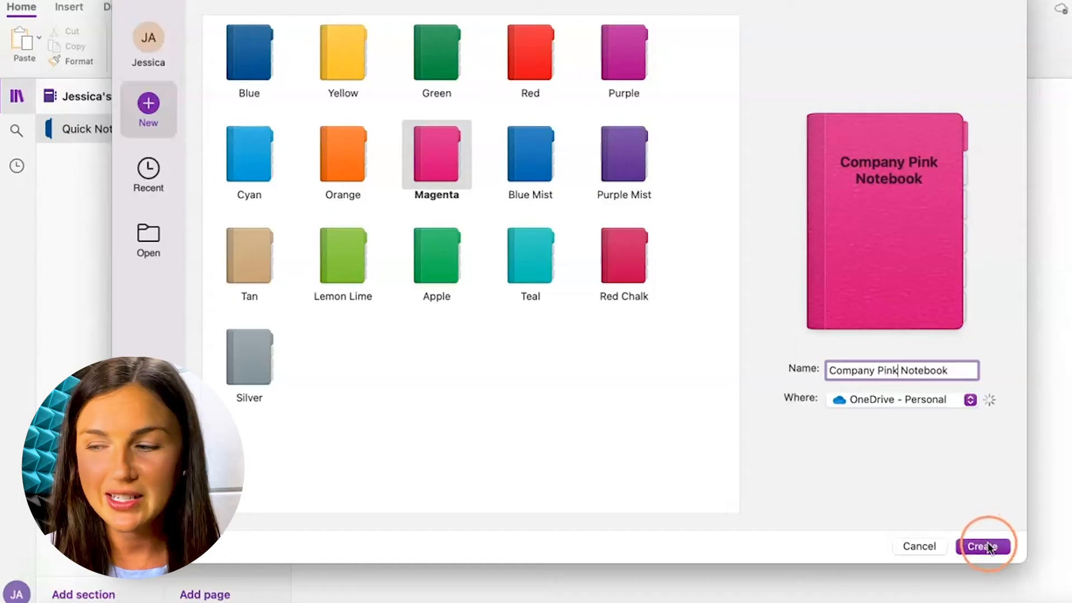
click(984, 546)
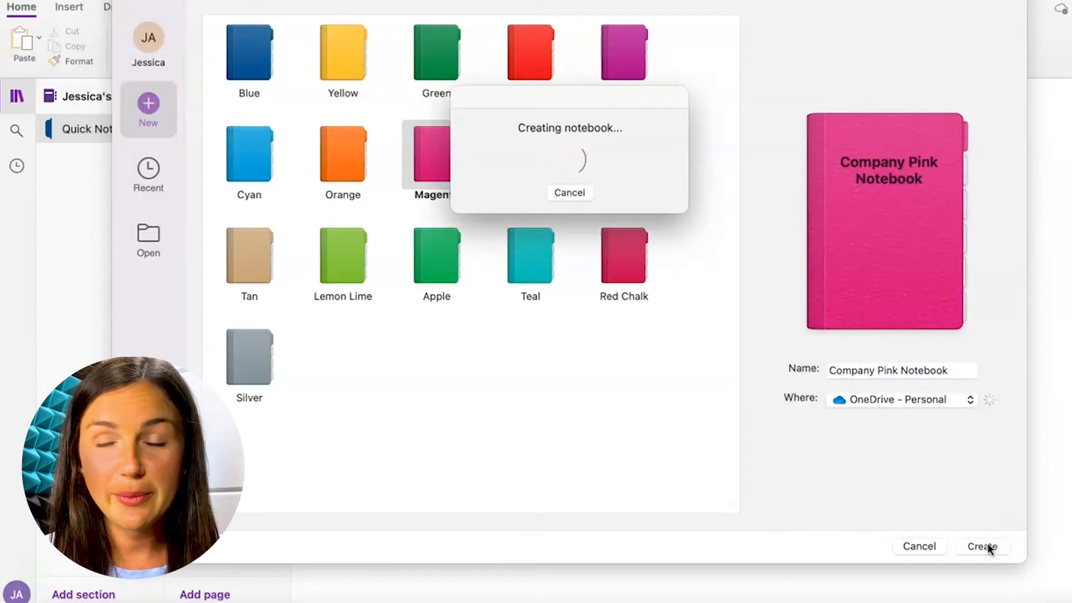
click(981, 546)
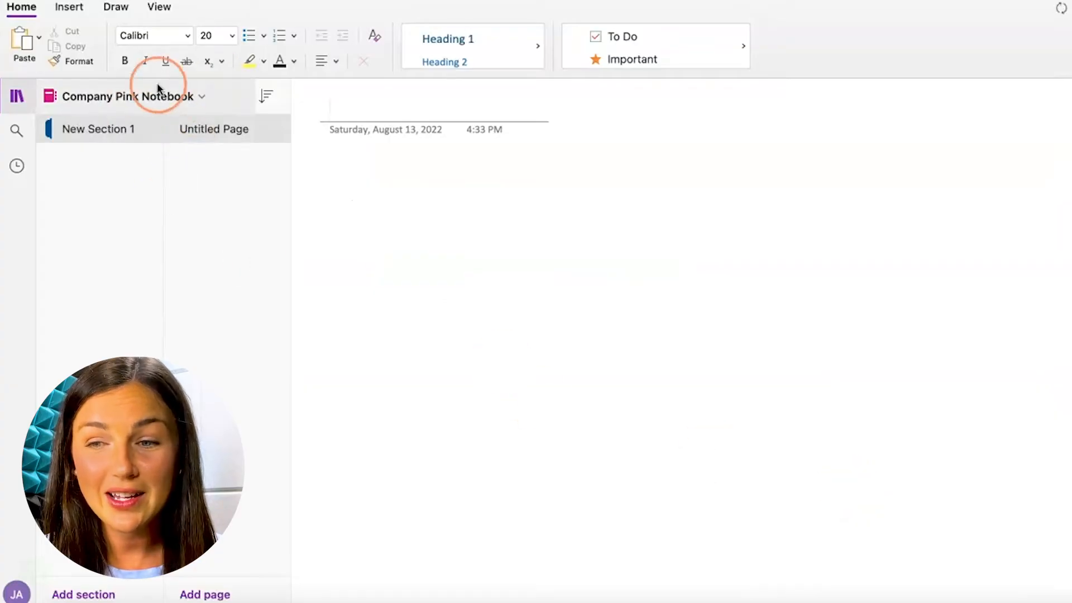
mouse_move(170, 106)
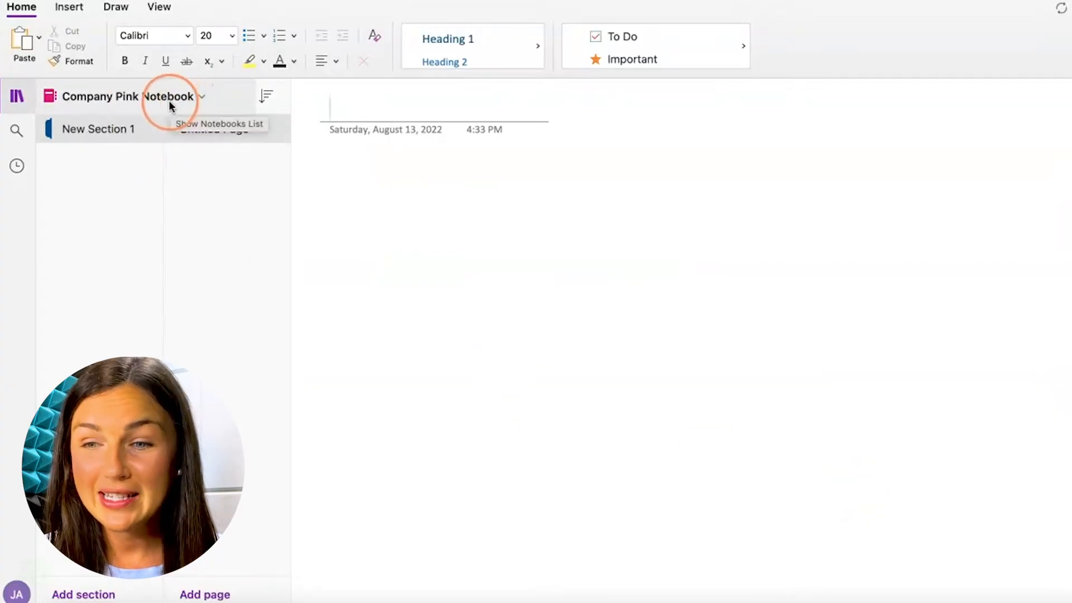
click(202, 96)
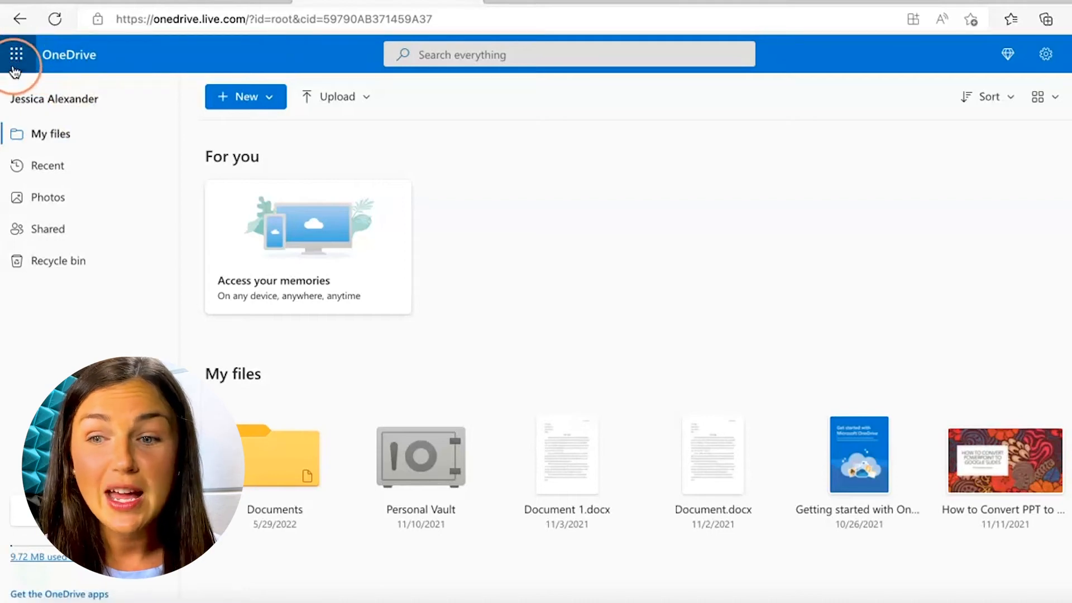
Launch OneNote for the web from OneDrive's Microsoft 365 app launcher
click(17, 54)
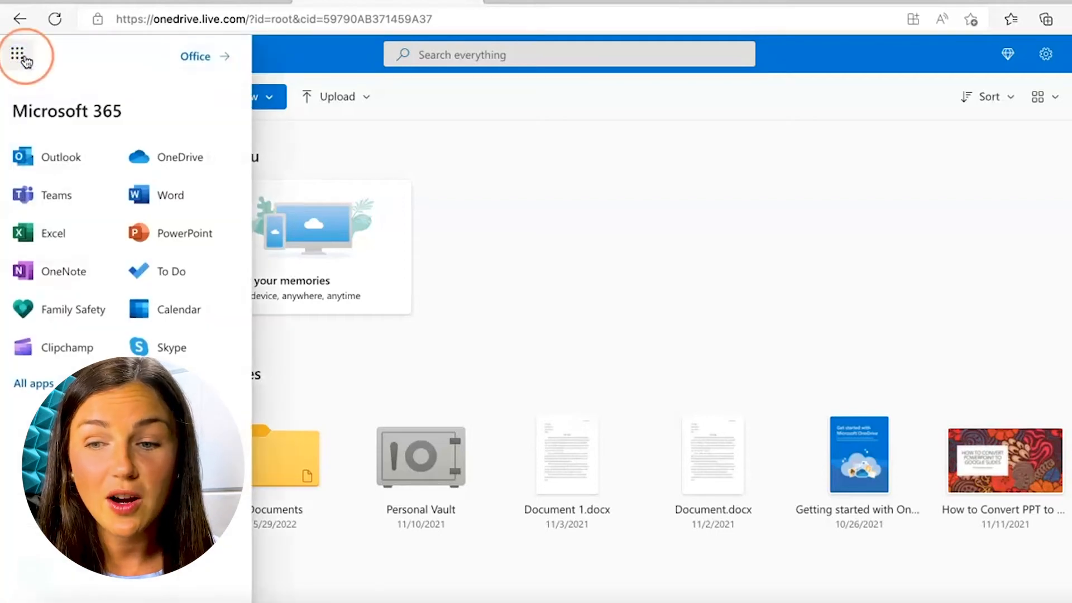
click(62, 270)
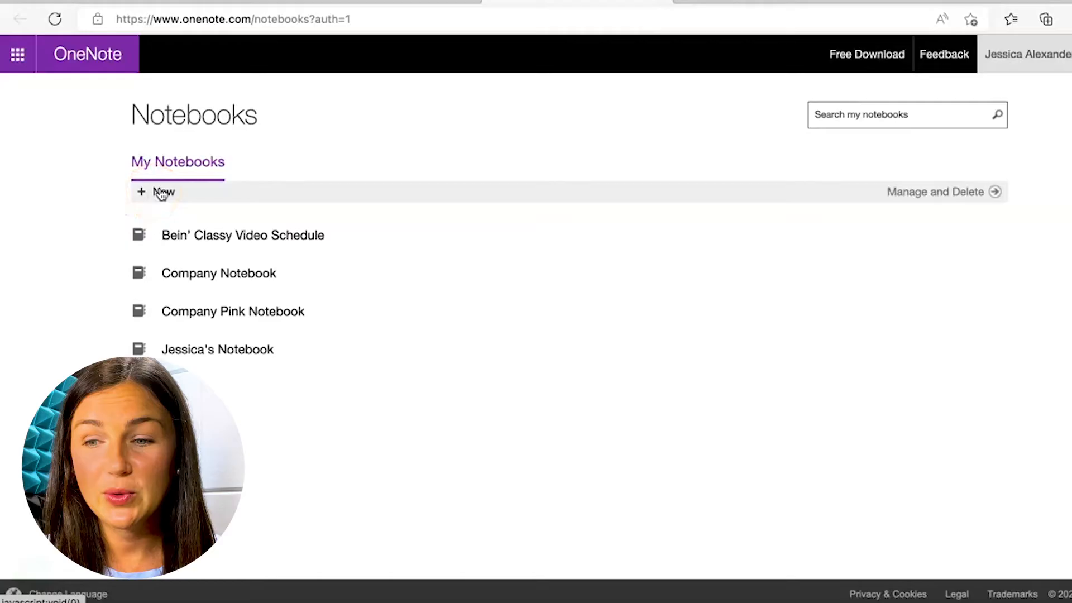
Create a new web notebook named School 2022 from the Notebooks page
click(157, 191)
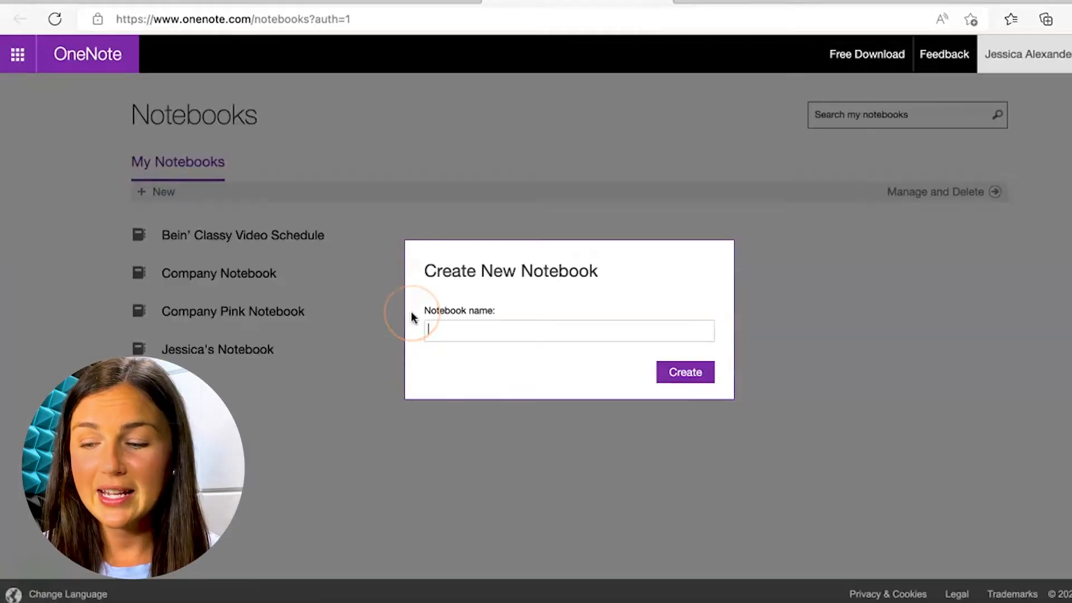
text(School)
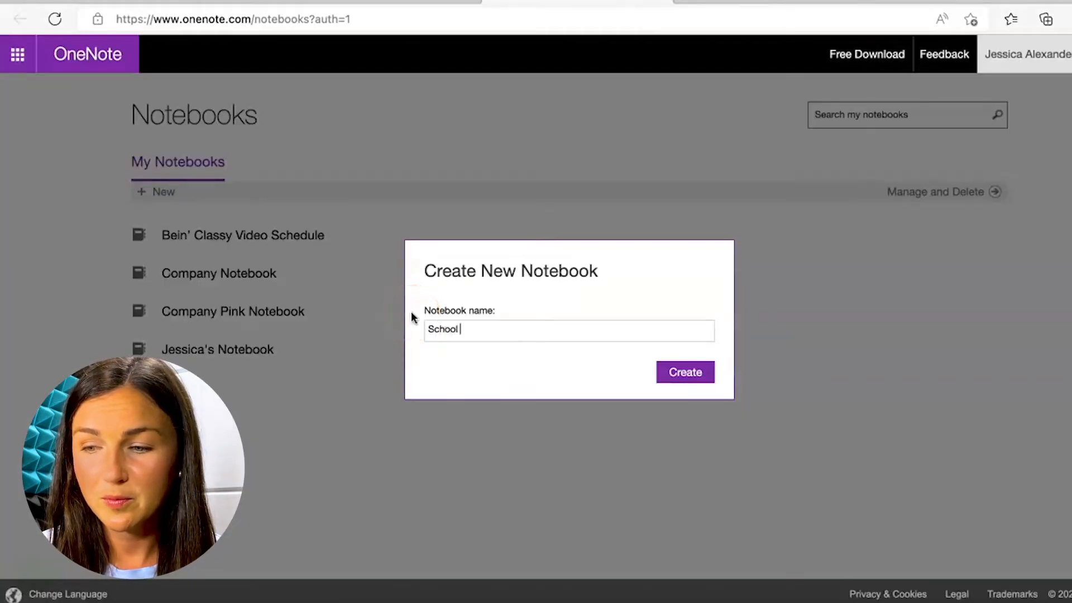
text(2022)
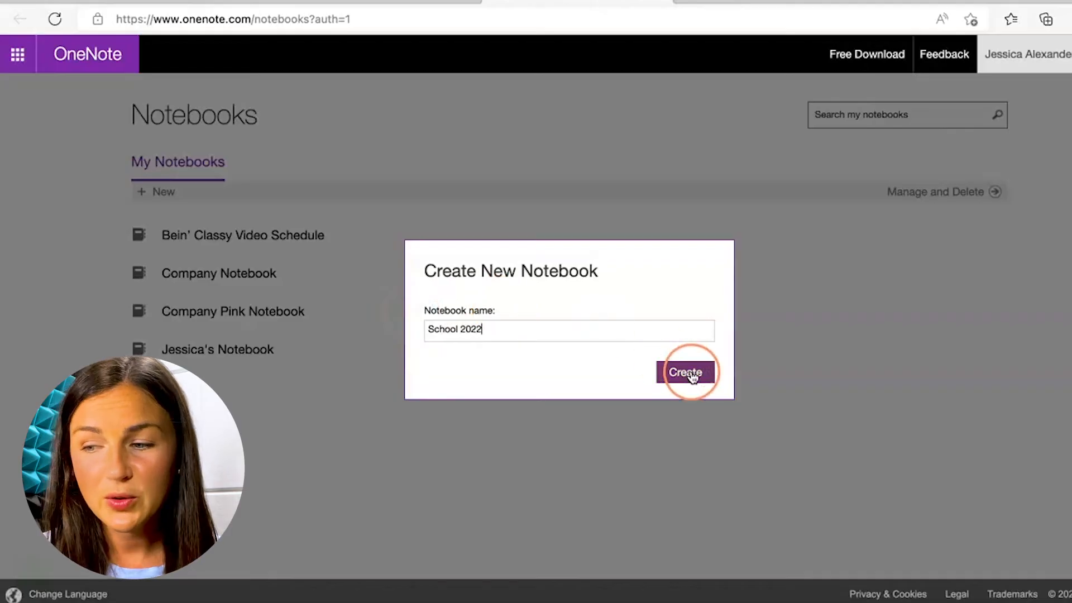
click(686, 373)
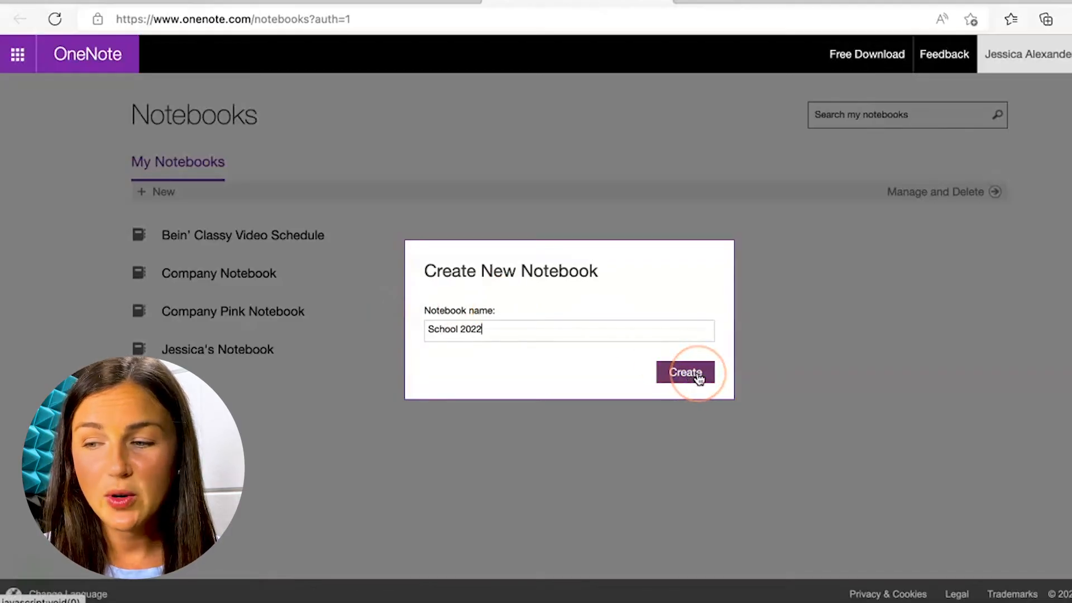
click(685, 372)
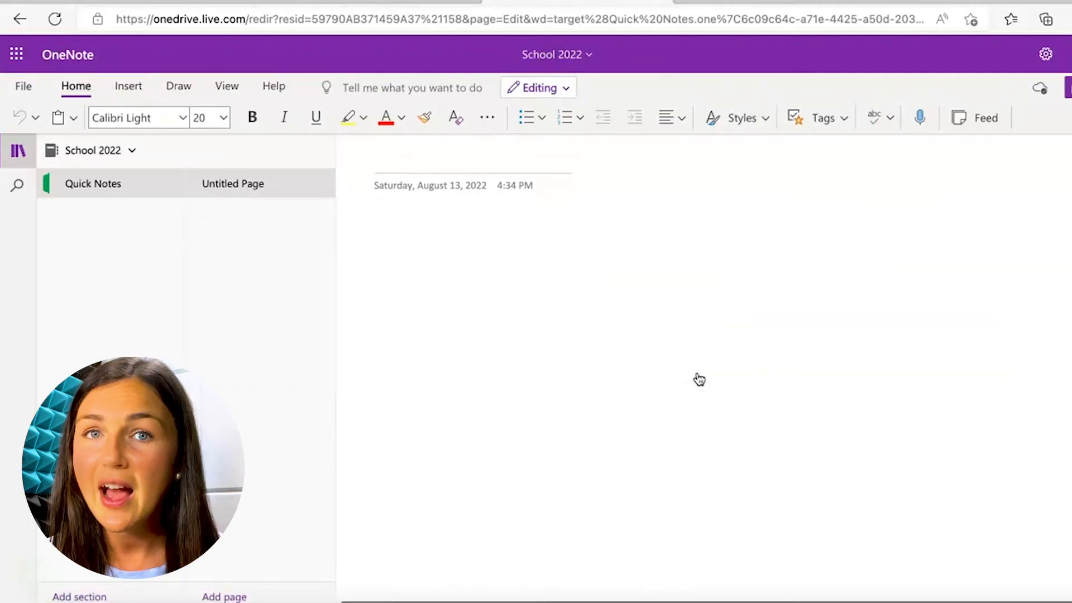
Toggle the navigation pane and list all notebooks, showing School 2022 and Company Pink Notebook
click(920, 117)
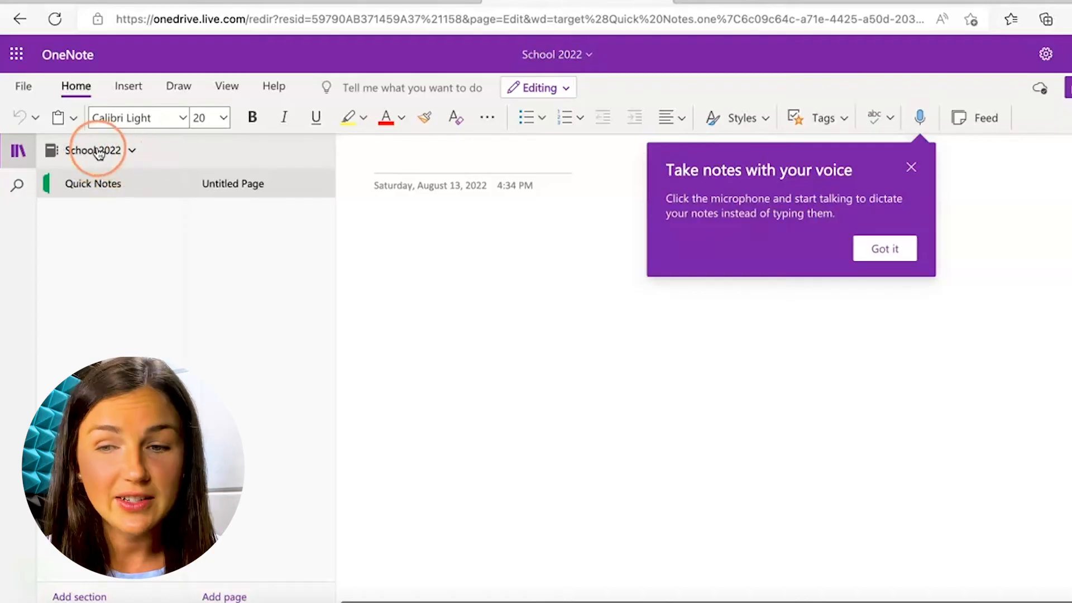
click(18, 151)
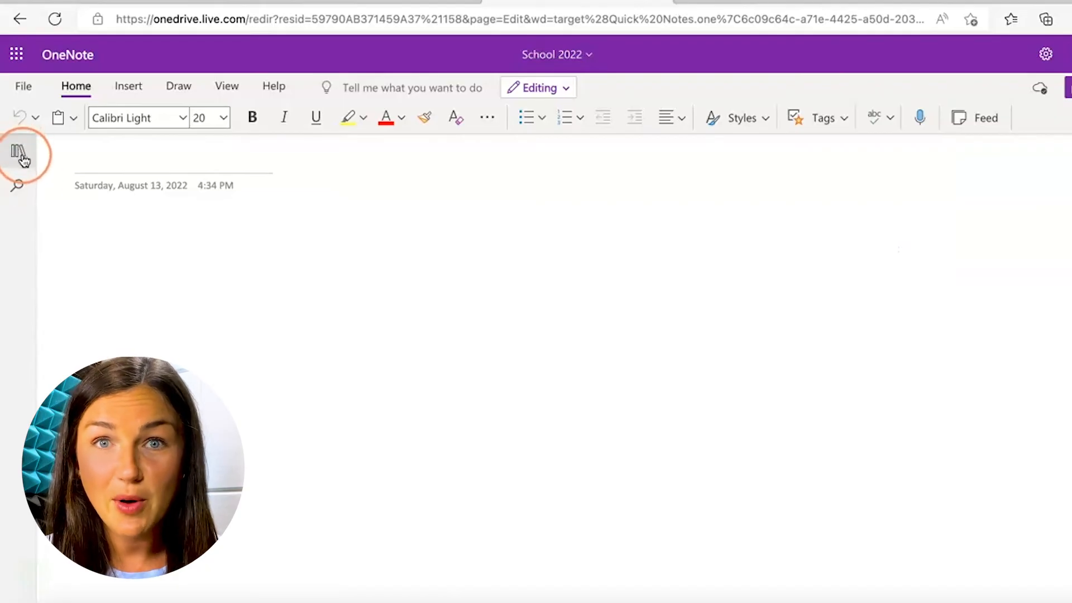
mouse_move(17, 152)
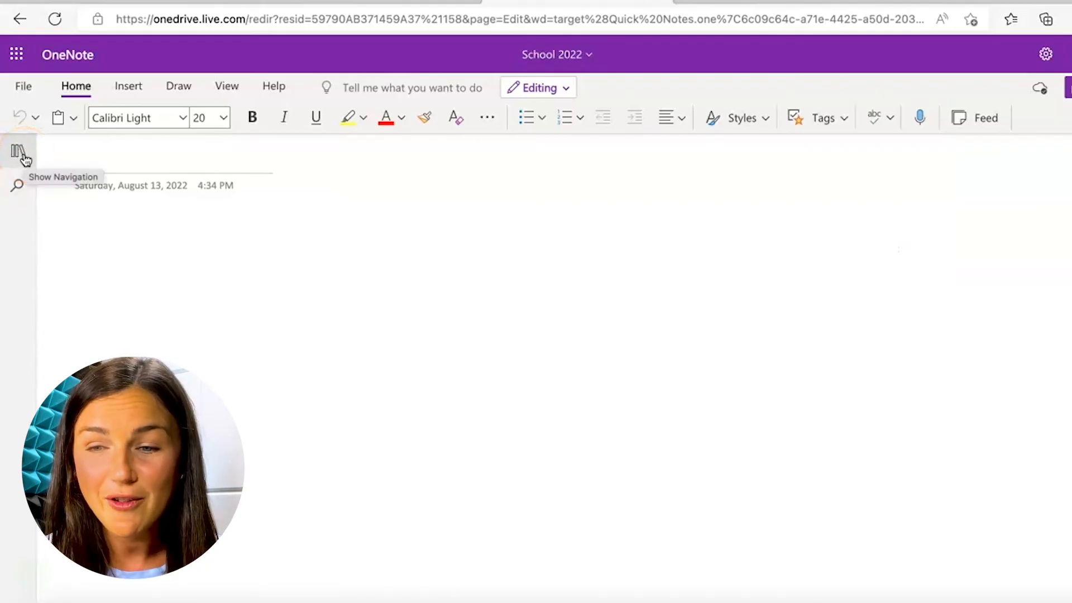
click(19, 151)
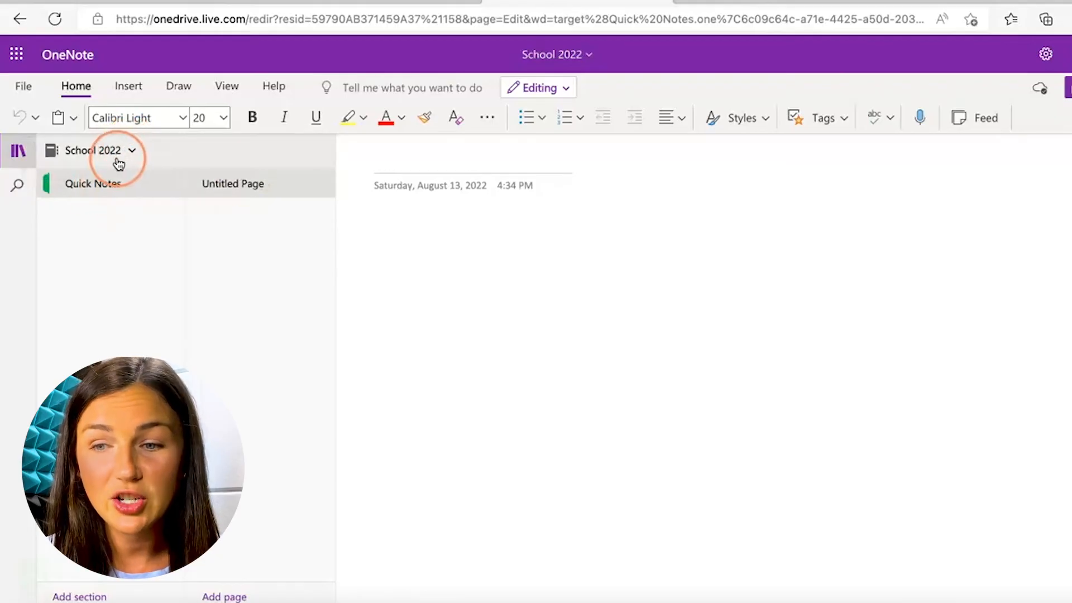
click(96, 150)
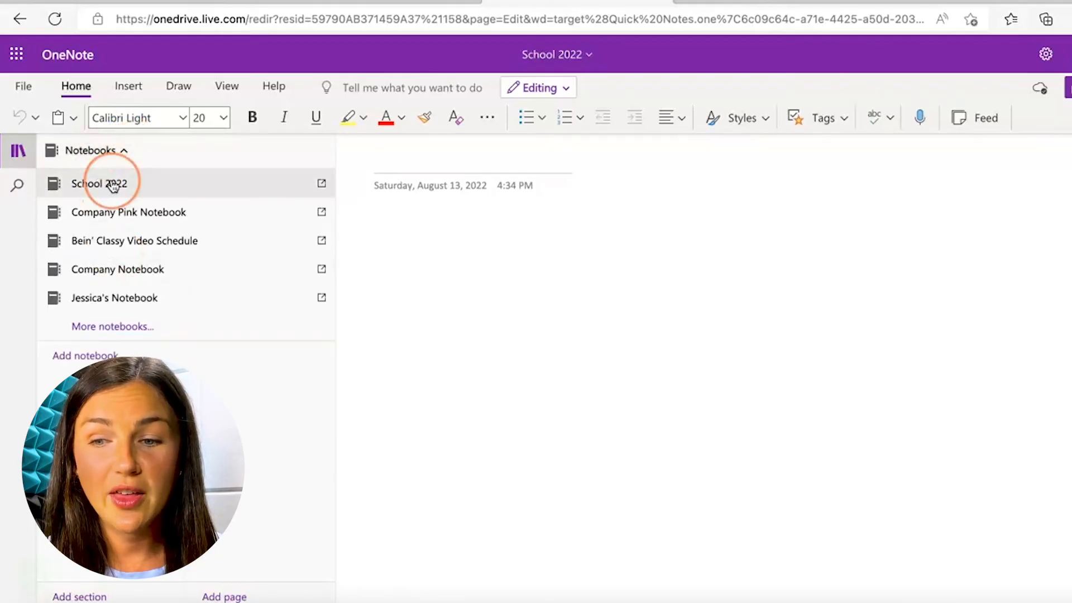